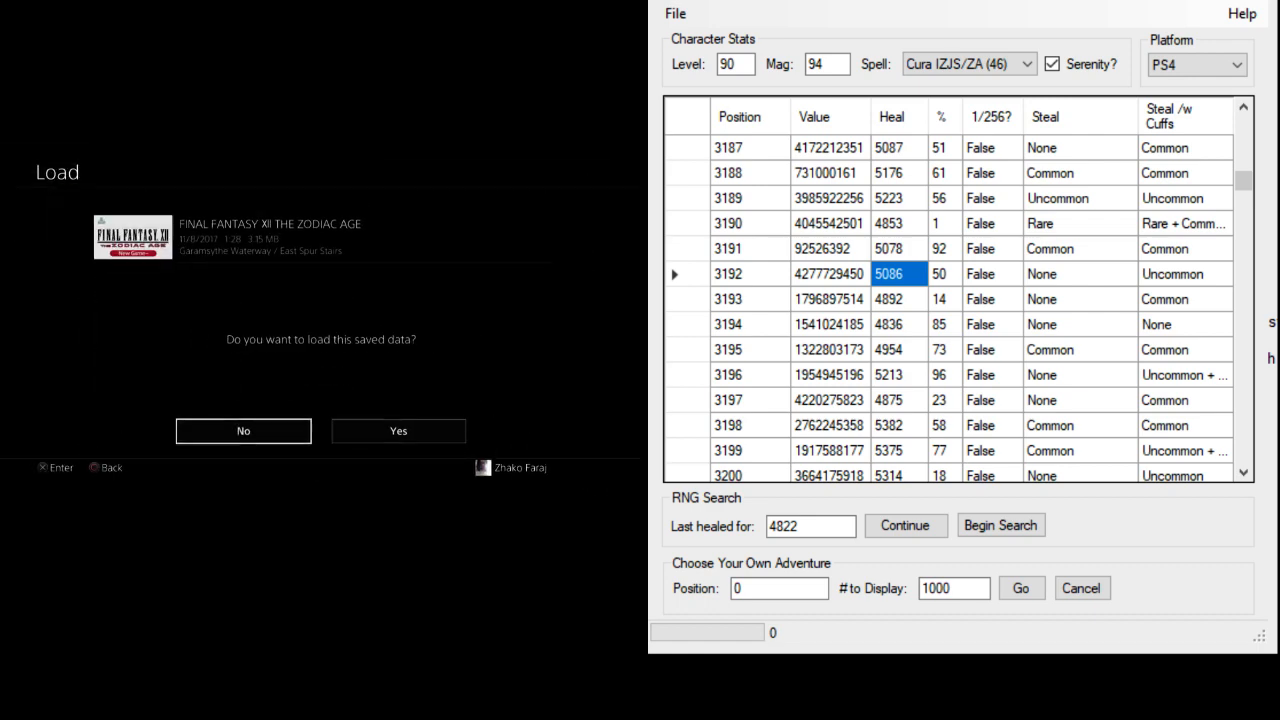
{"action": "left_click", "coordinate": [398, 431]}
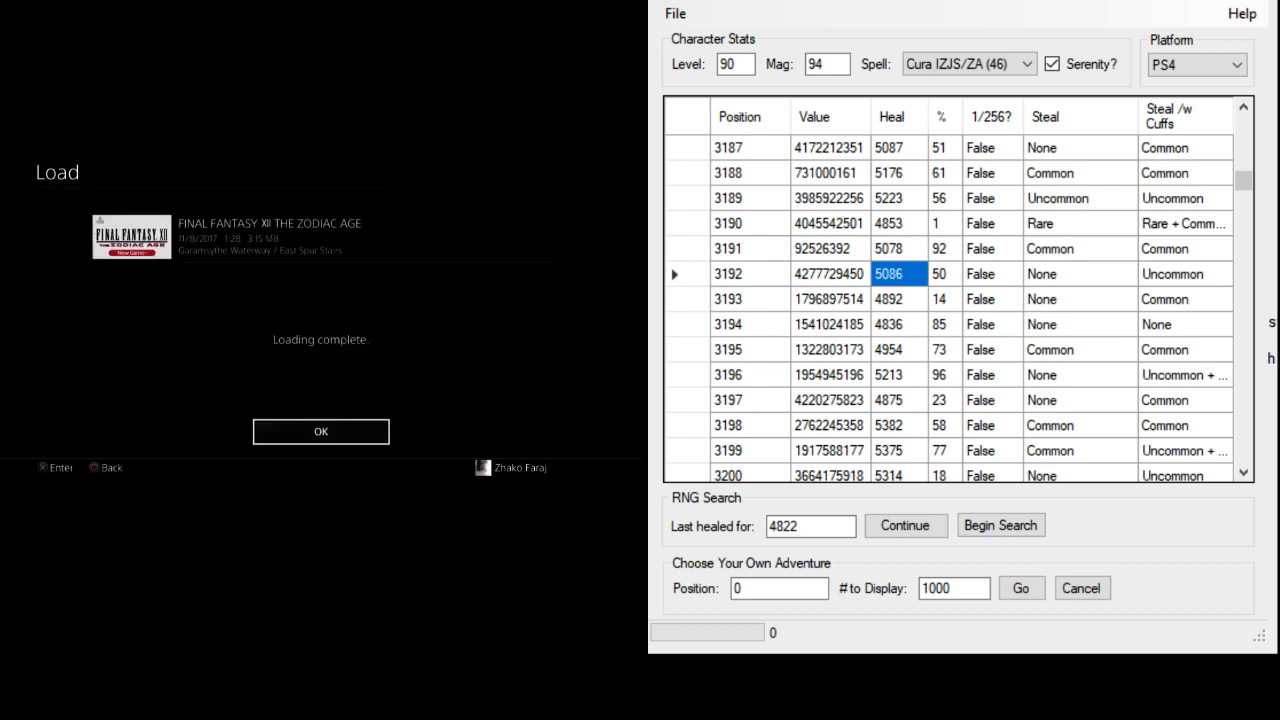
{"action": "left_click", "coordinate": [320, 431]}
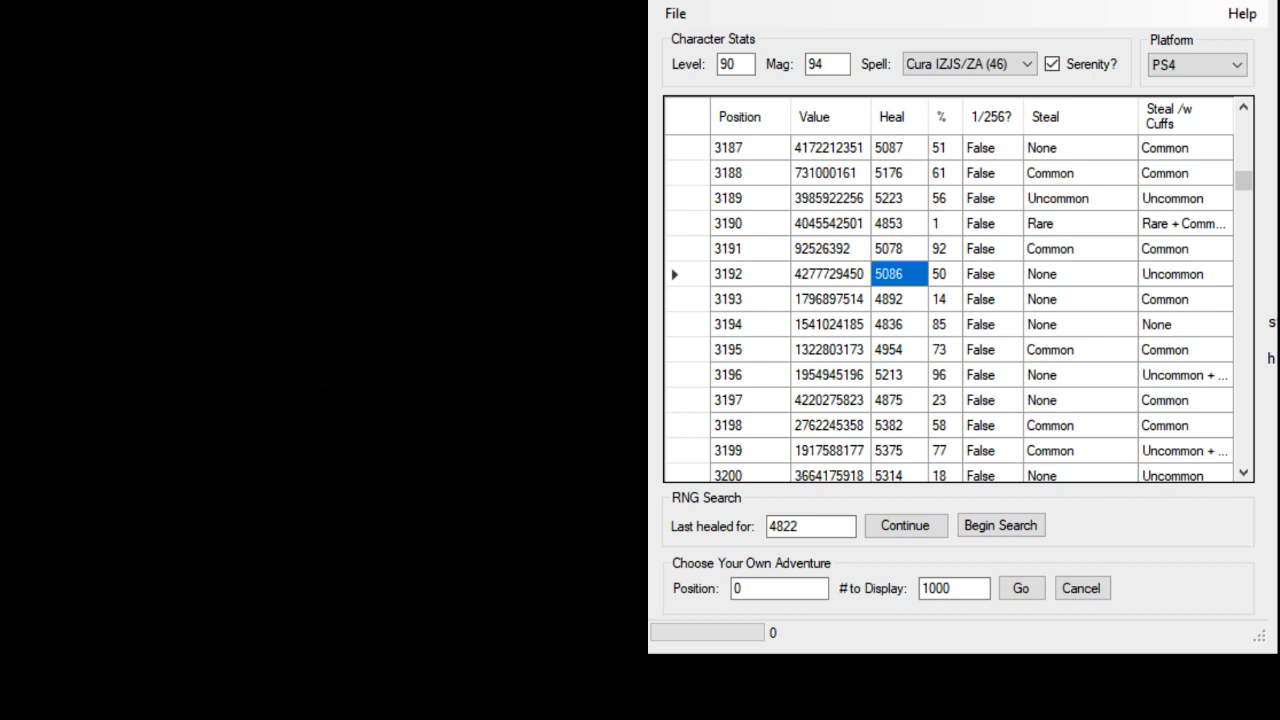